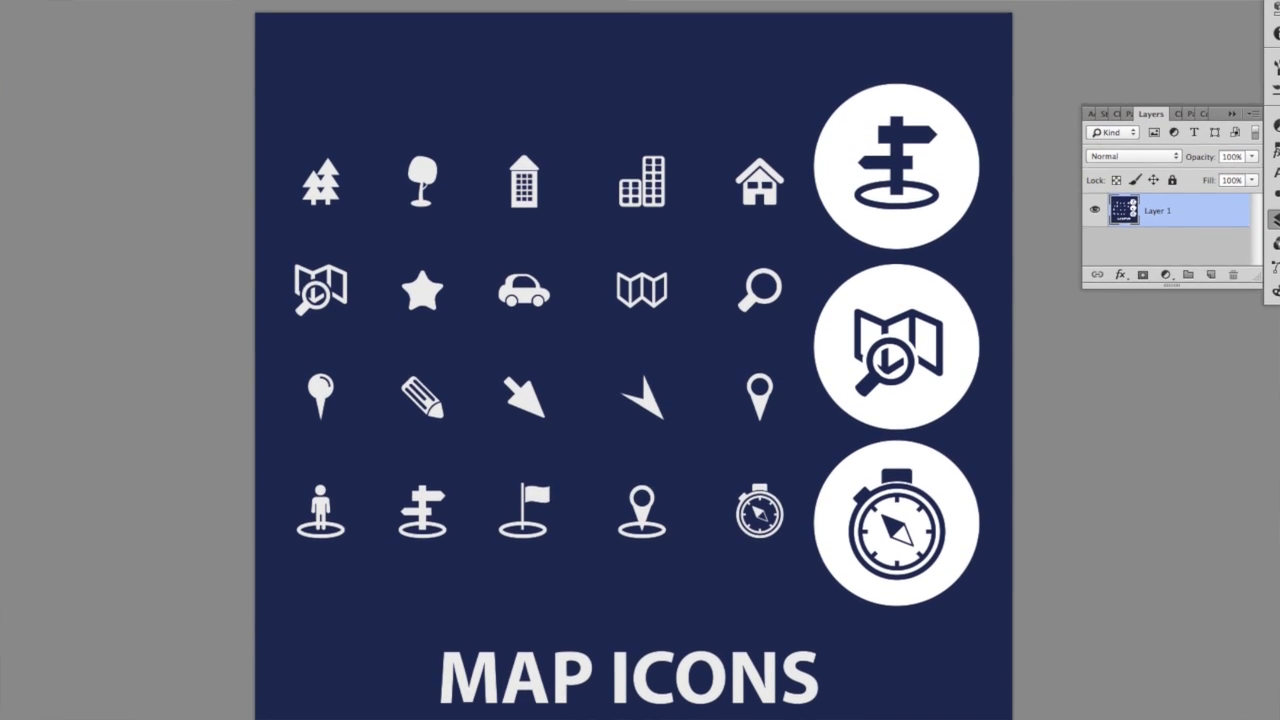
# Open the Rectangle Tool flyout to reveal the shape tools.
pyautogui.click(40, 378)
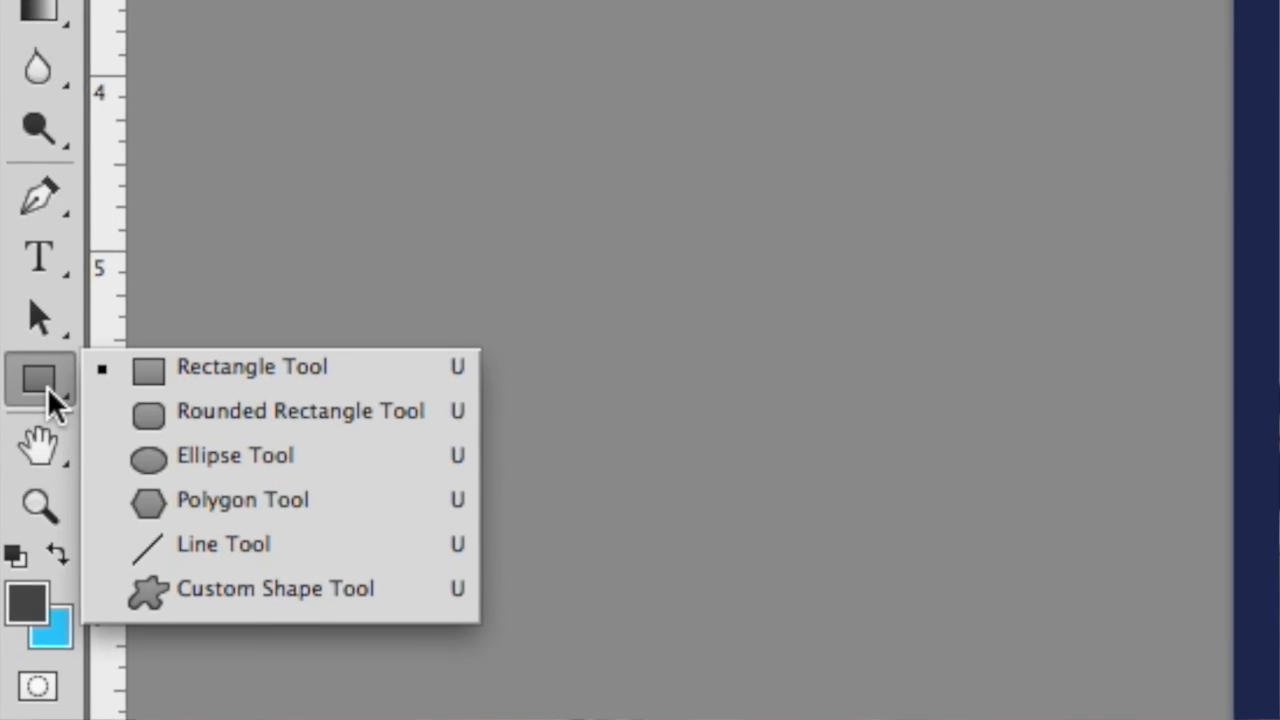
# Choose the Ellipse Tool from the shape tools flyout.
pyautogui.click(235, 455)
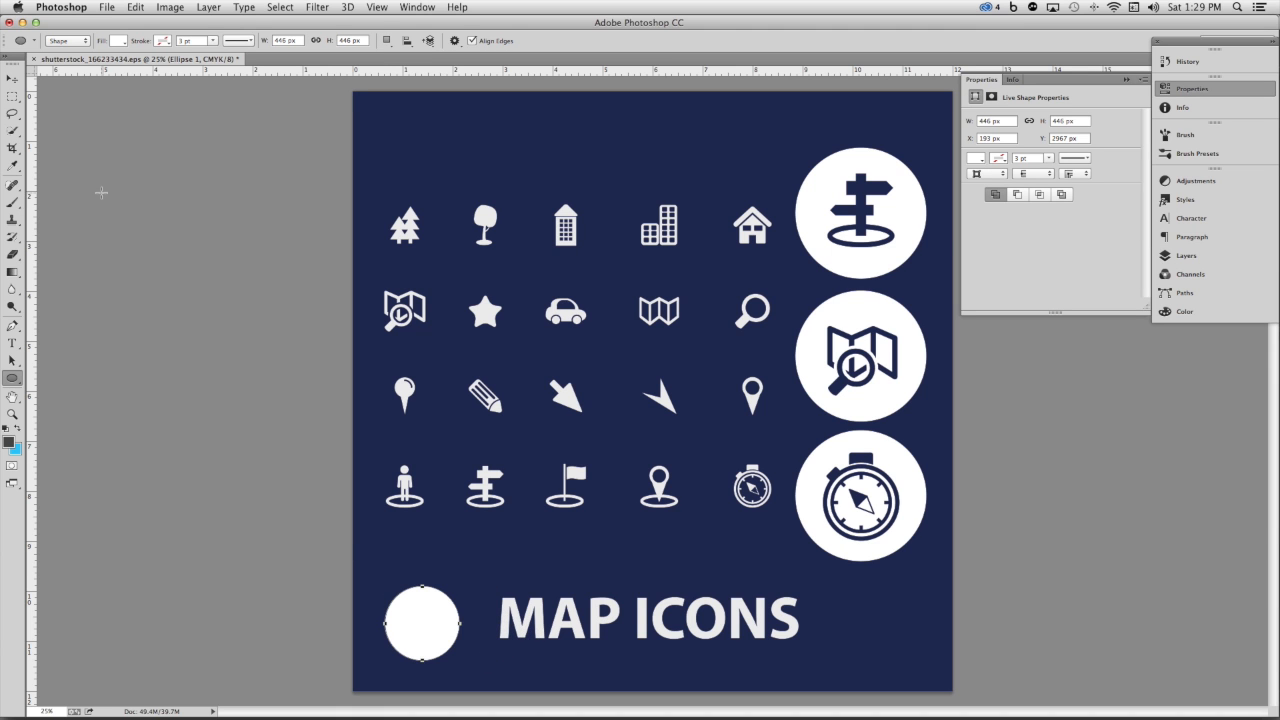
pyautogui.click(11, 78)
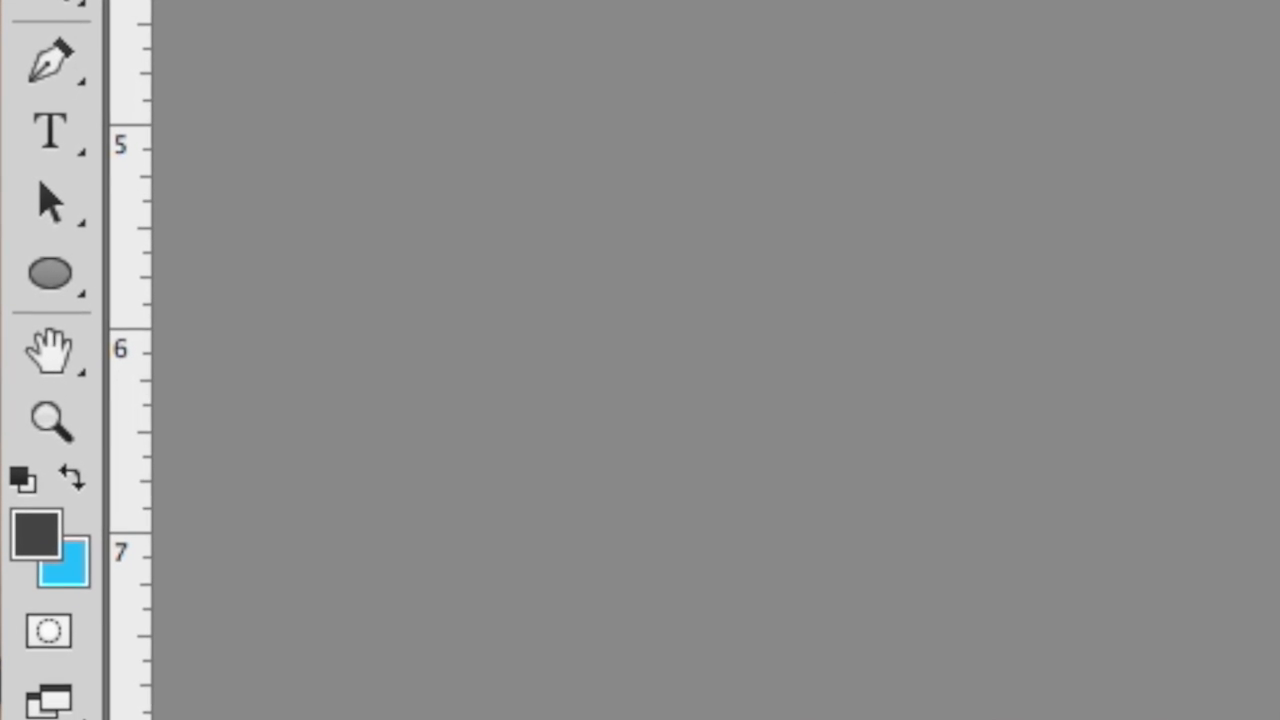
# Choose the Custom Shape Tool for drawing the paw print.
pyautogui.click(50, 275)
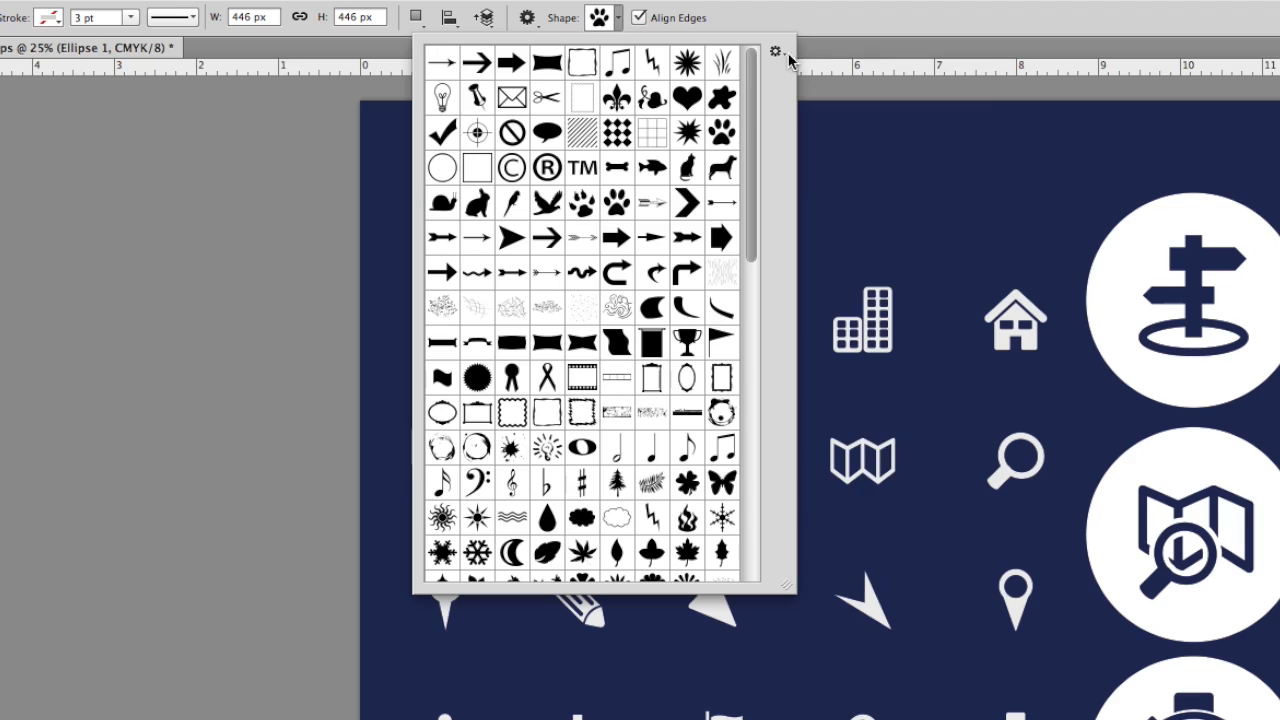
# Load the Animals shape set, draw the white paw print, and open its Fill swatch.
pyautogui.click(776, 51)
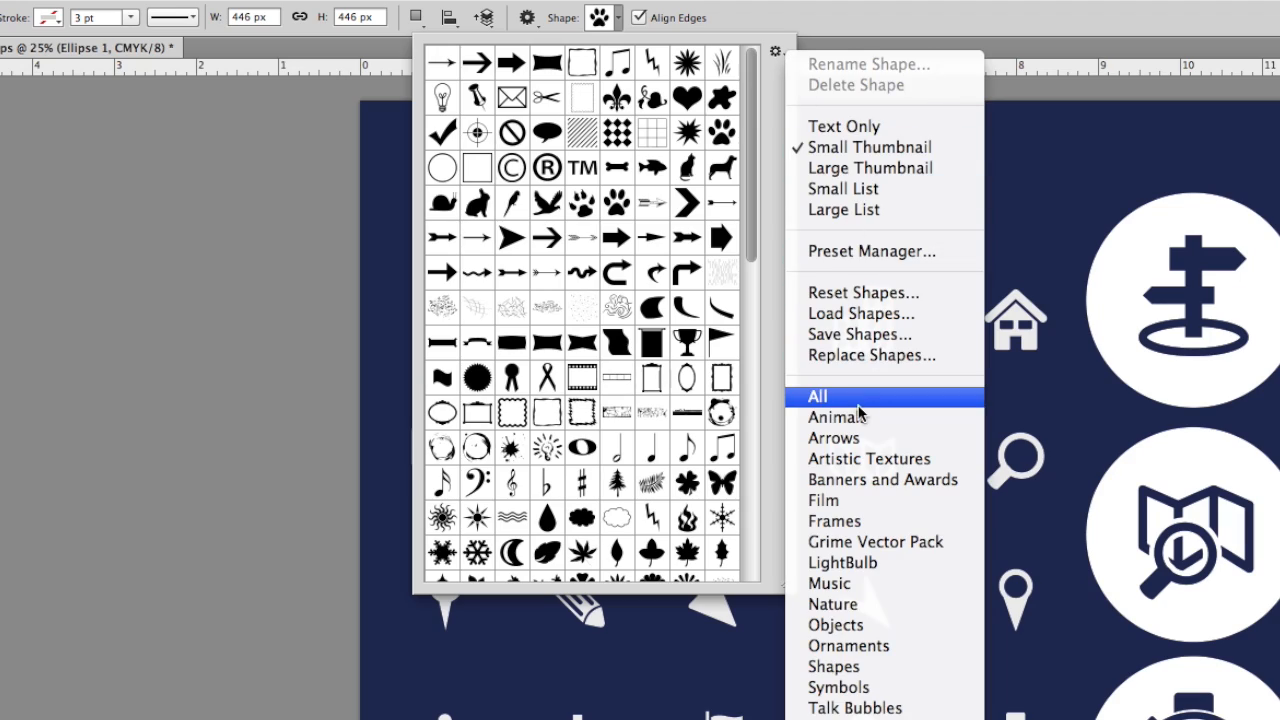
pyautogui.moveTo(855, 417)
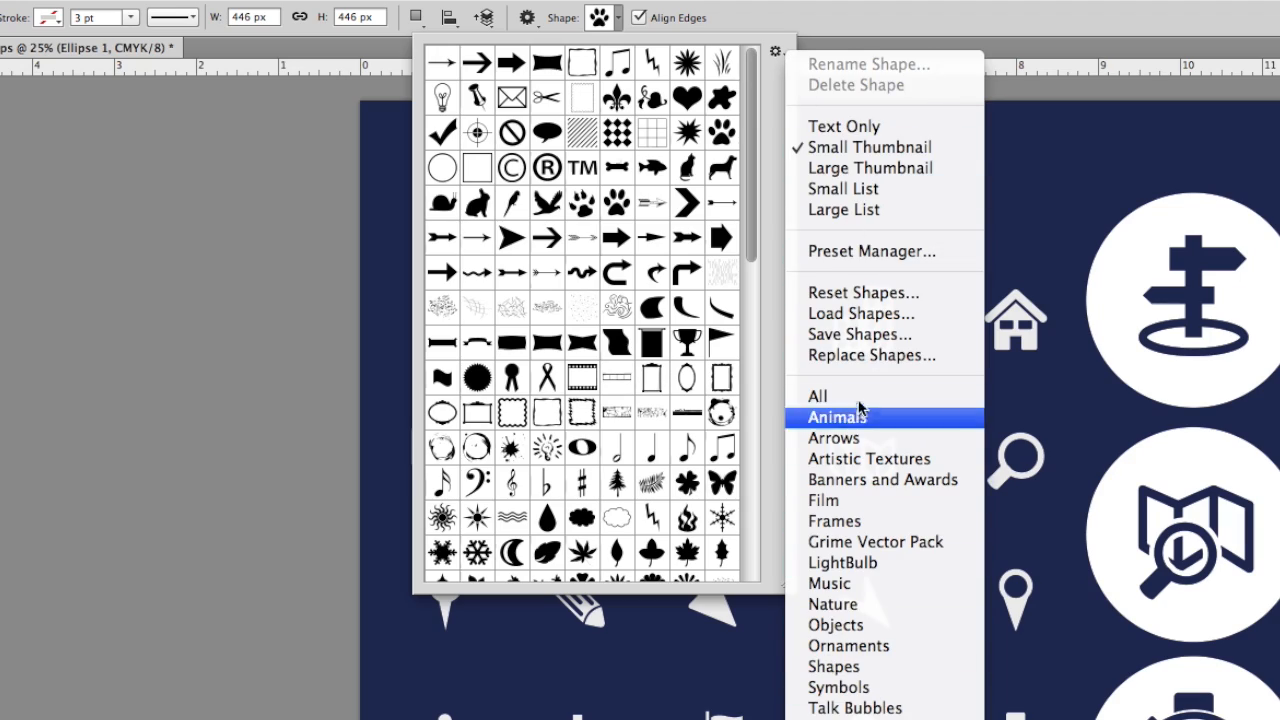
pyautogui.click(836, 417)
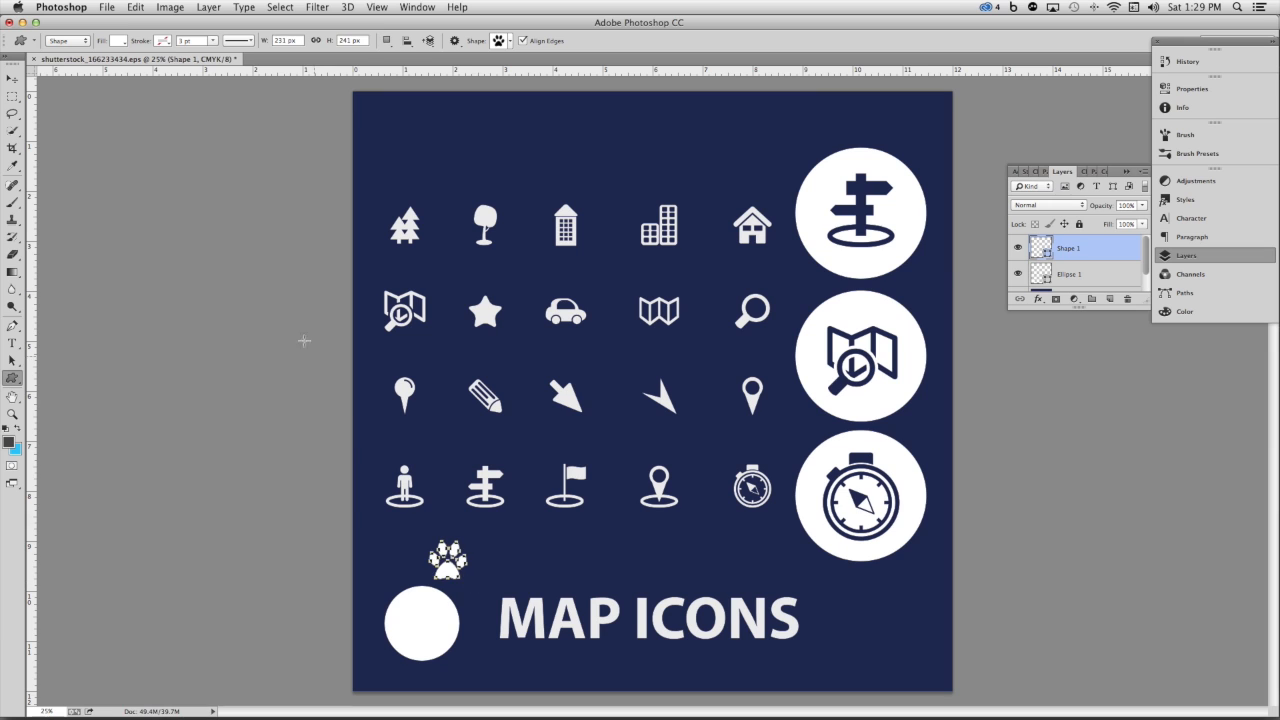
pyautogui.click(116, 41)
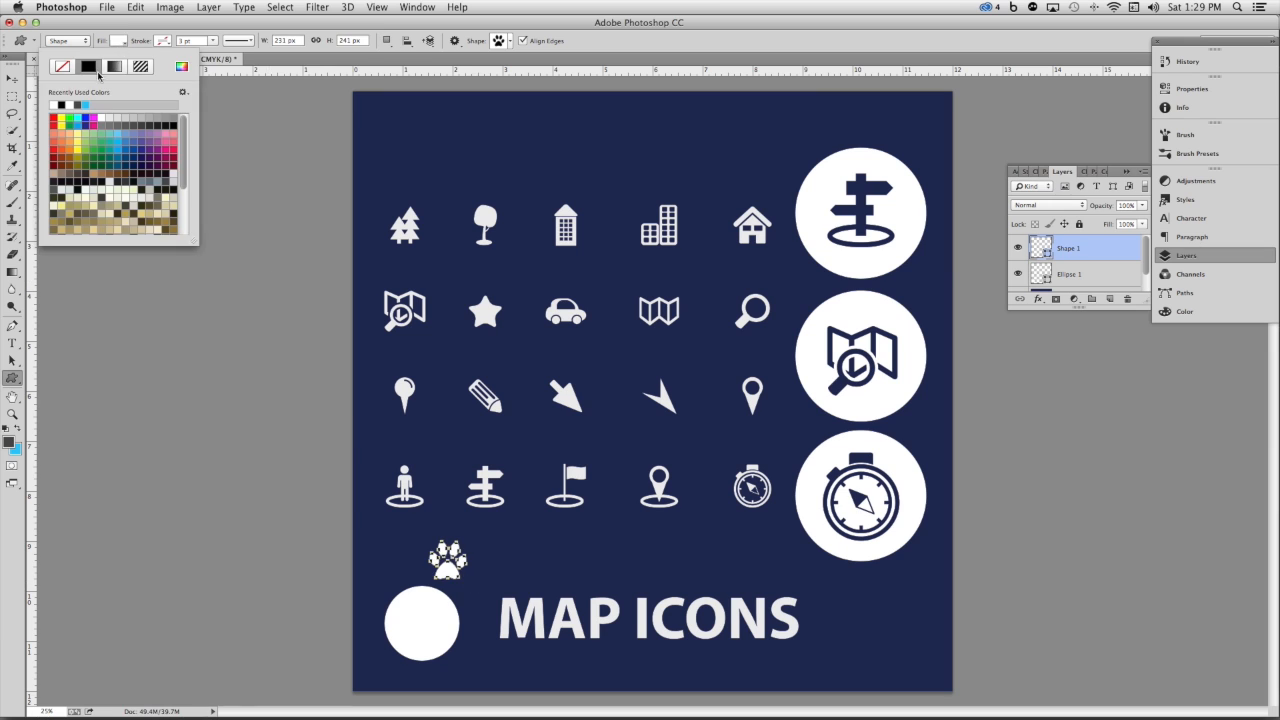